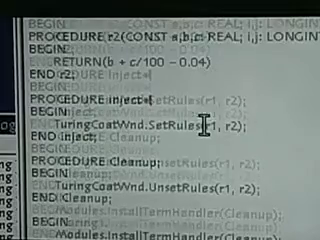
scroll("down", 3)
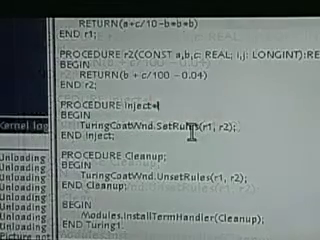